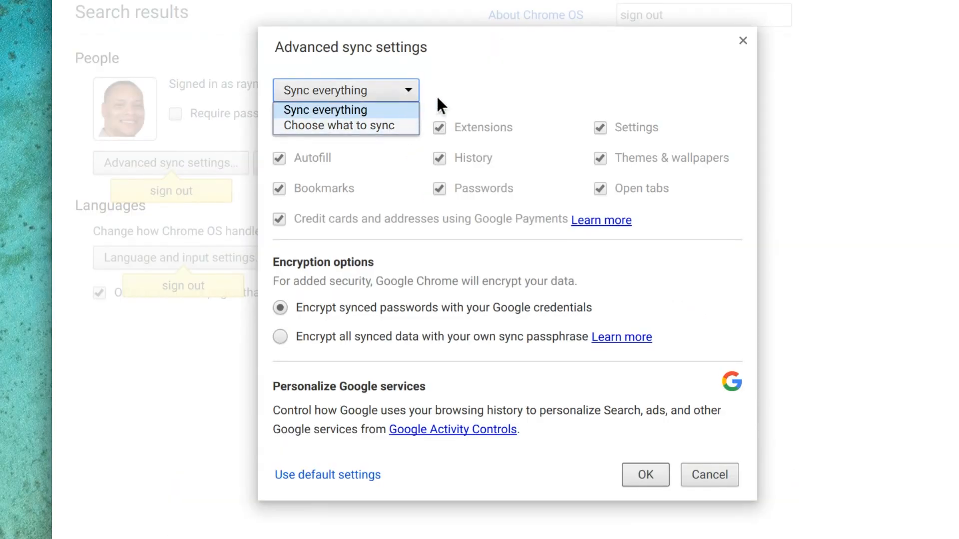
# Close the advanced sync options with OK and return to the main Settings page.
pyautogui.click(324, 110)
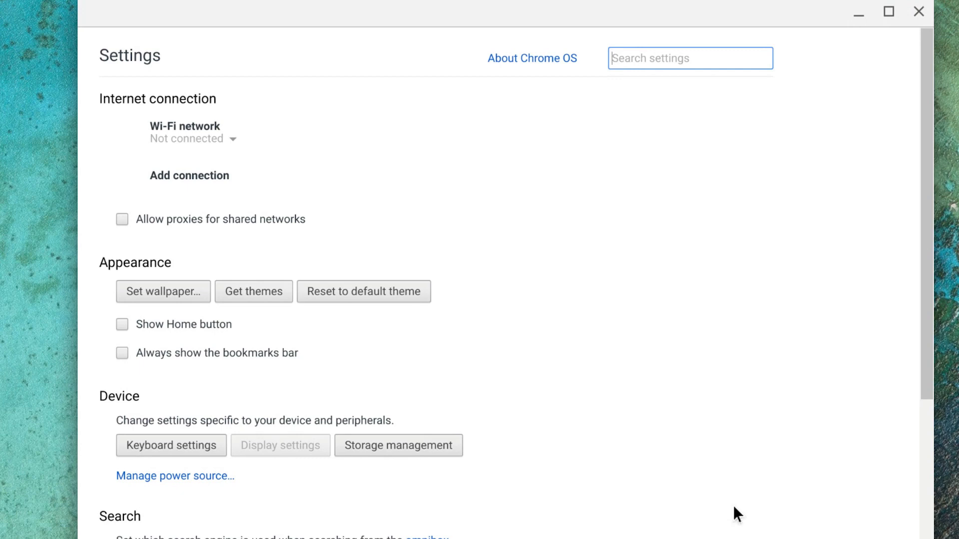
# Filter Settings with the search 'storage' to show storage management and clearing browsing data.
pyautogui.write('storage')
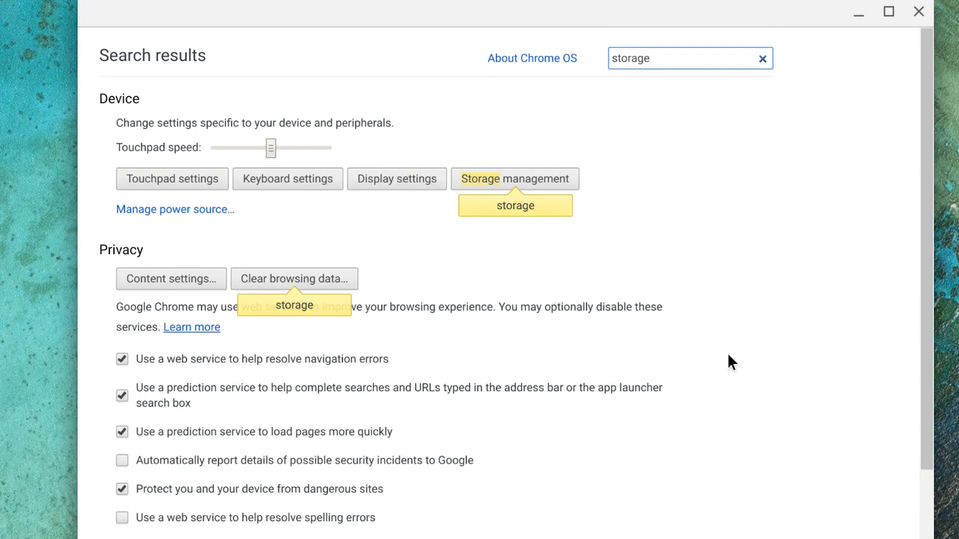
pyautogui.click(515, 179)
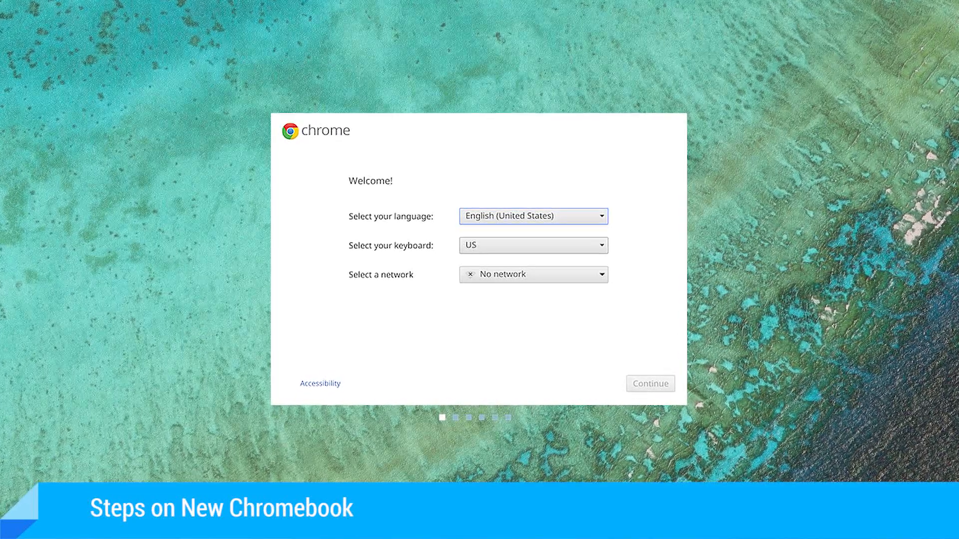
# Start setup on the Welcome screen, then open and close the app launcher.
pyautogui.click(649, 383)
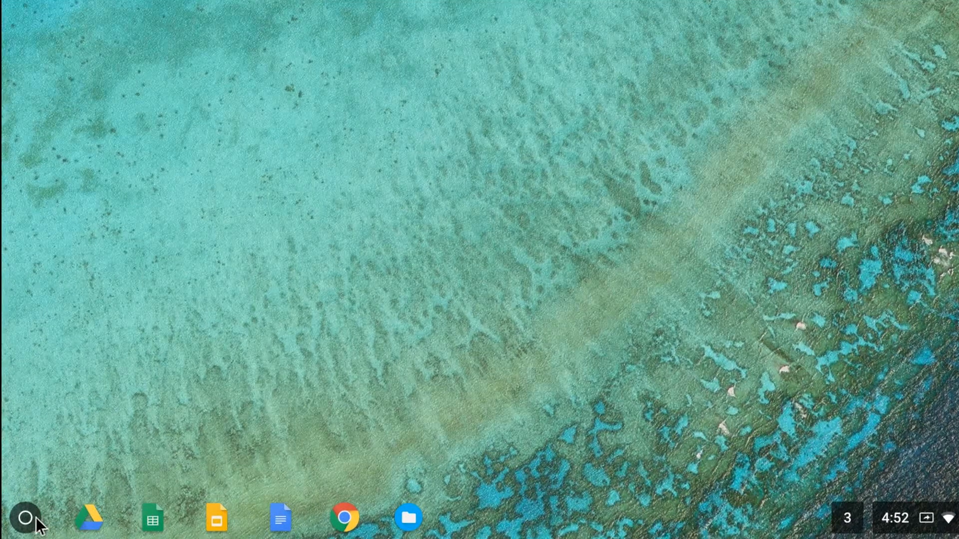
pyautogui.click(25, 518)
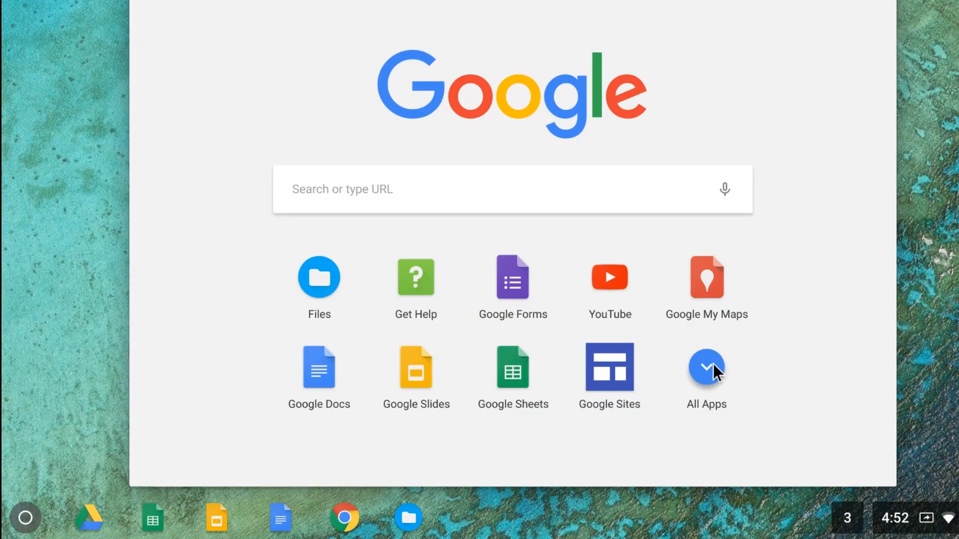
pyautogui.click(706, 368)
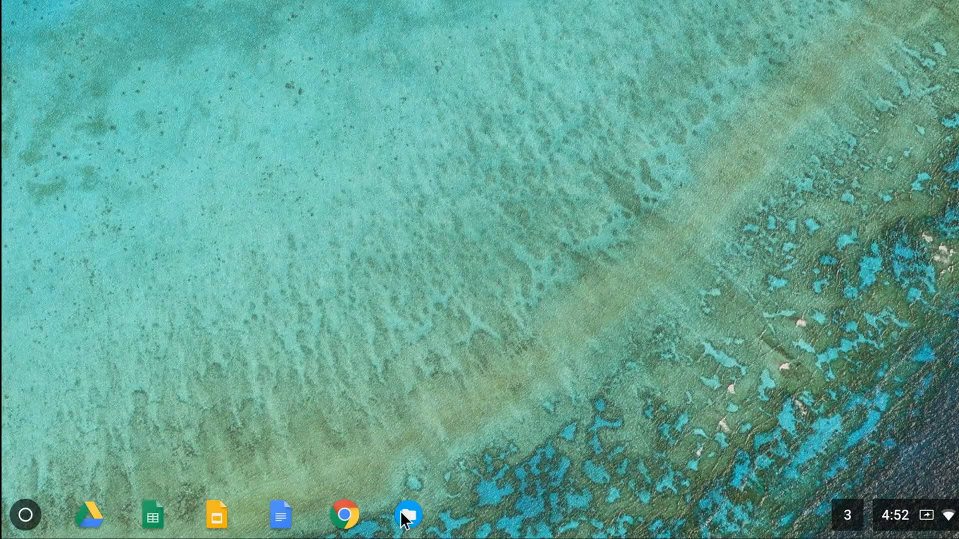
# View the My Drive backups, then select Acme Call Blitz - Call Campaign Tracker (3) on USB Drive.
pyautogui.click(408, 514)
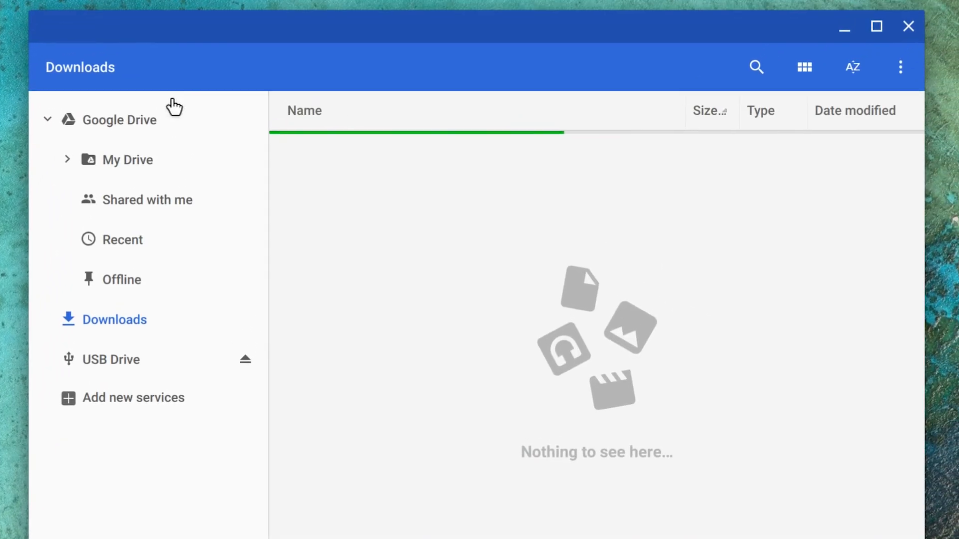
pyautogui.click(127, 160)
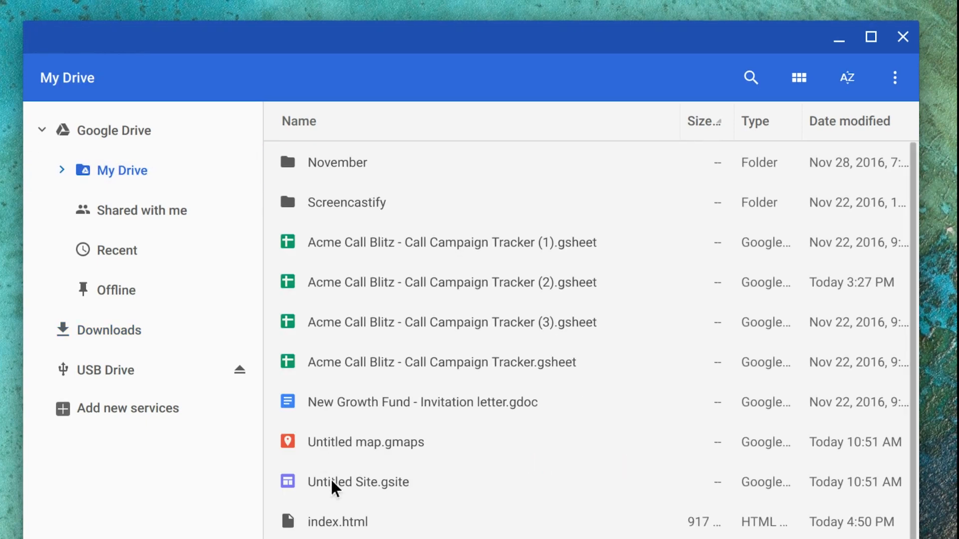
pyautogui.click(337, 521)
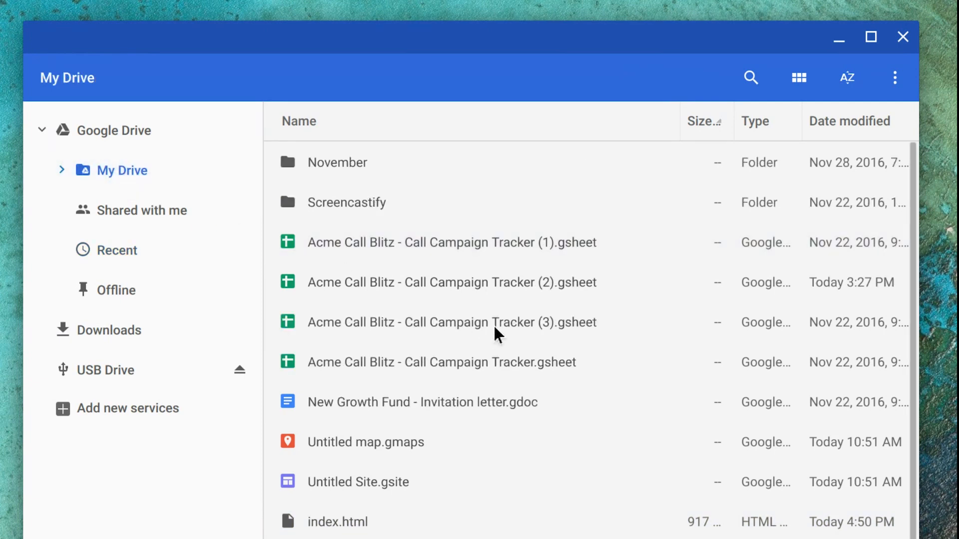
pyautogui.click(106, 370)
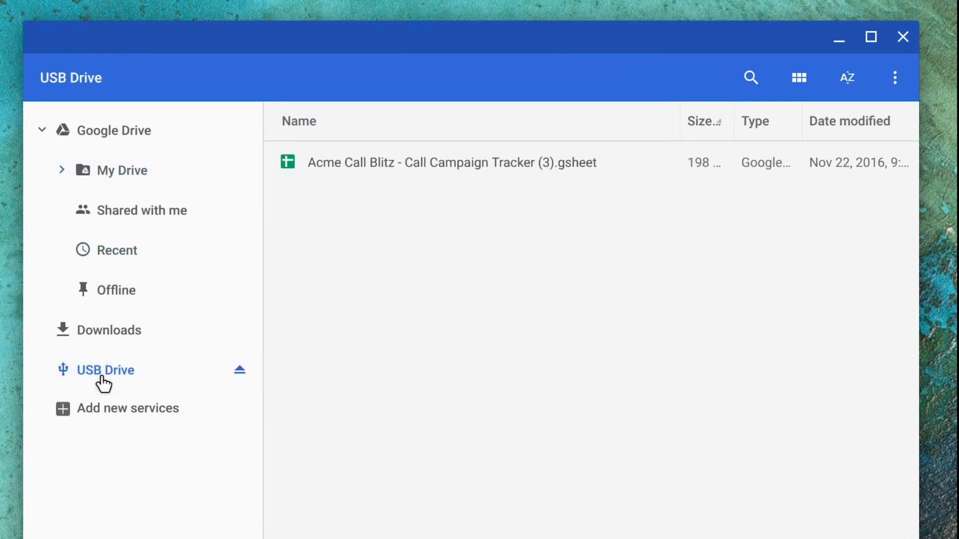
pyautogui.click(452, 162)
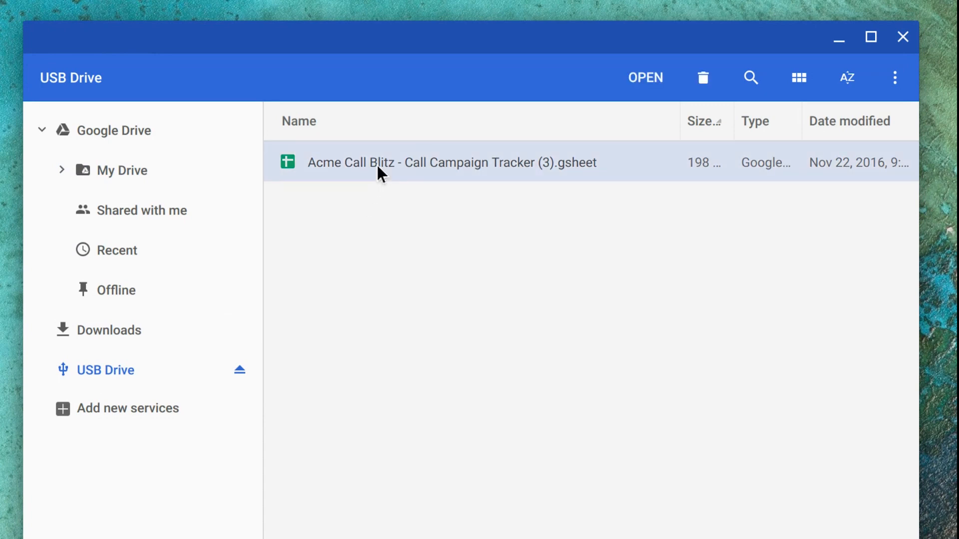
pyautogui.moveTo(797, 219)
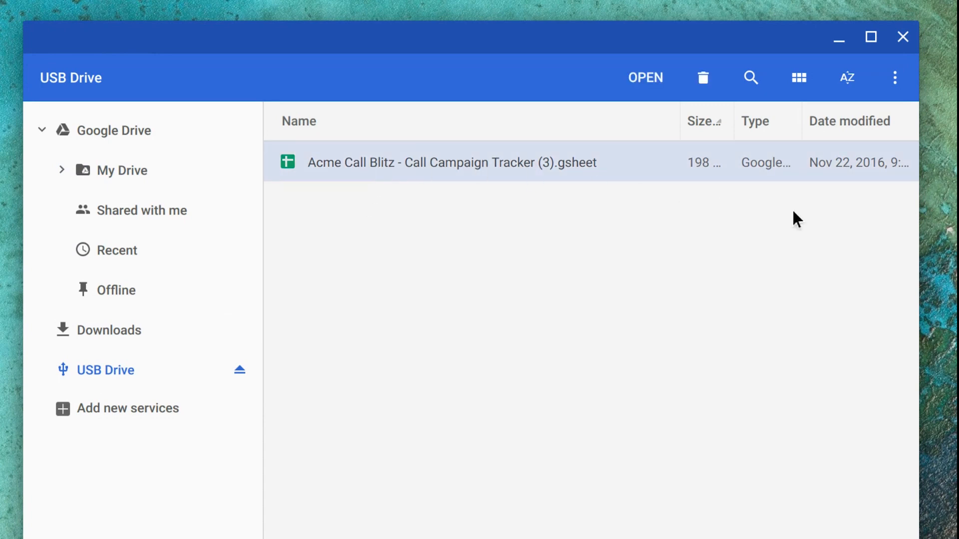